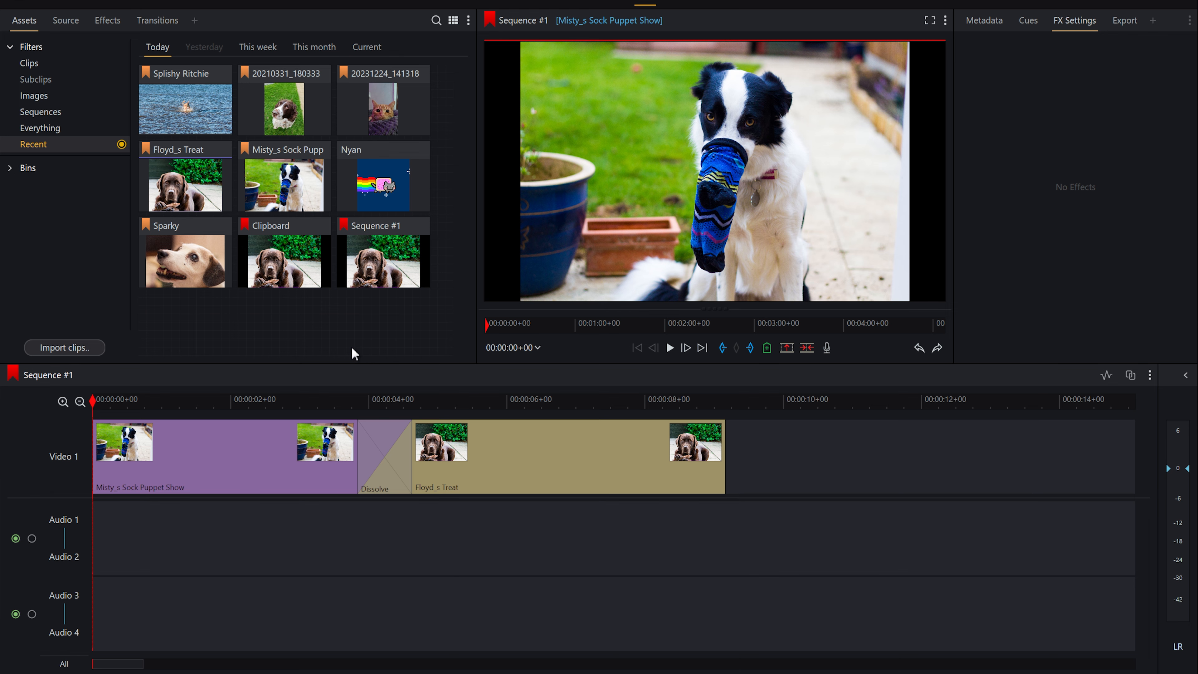
pyautogui.moveTo(709, 360)
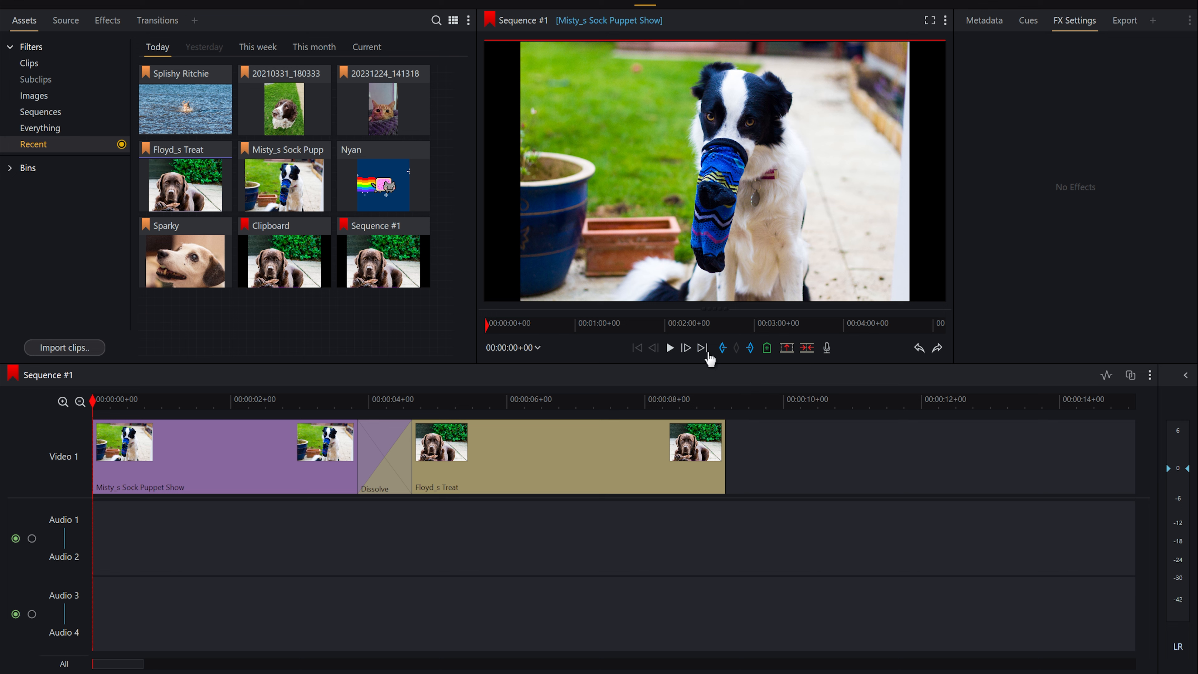
pyautogui.moveTo(671, 351)
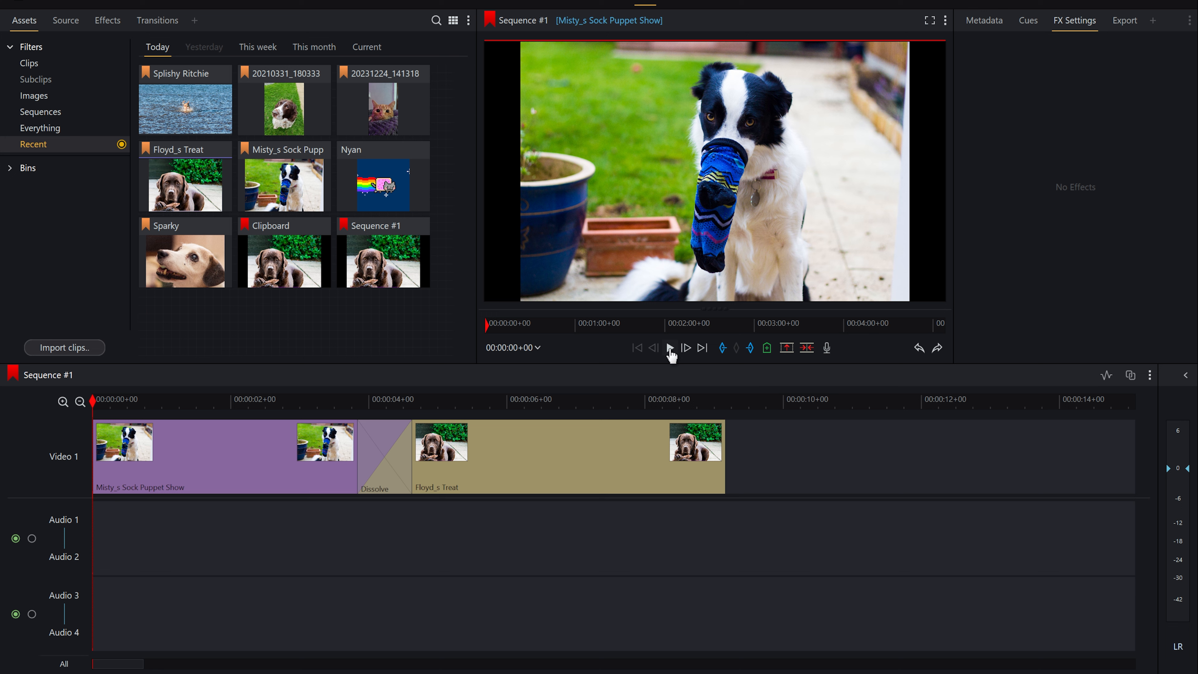
# - Preview the two-dog montage from the start and stop playback
pyautogui.click(669, 348)
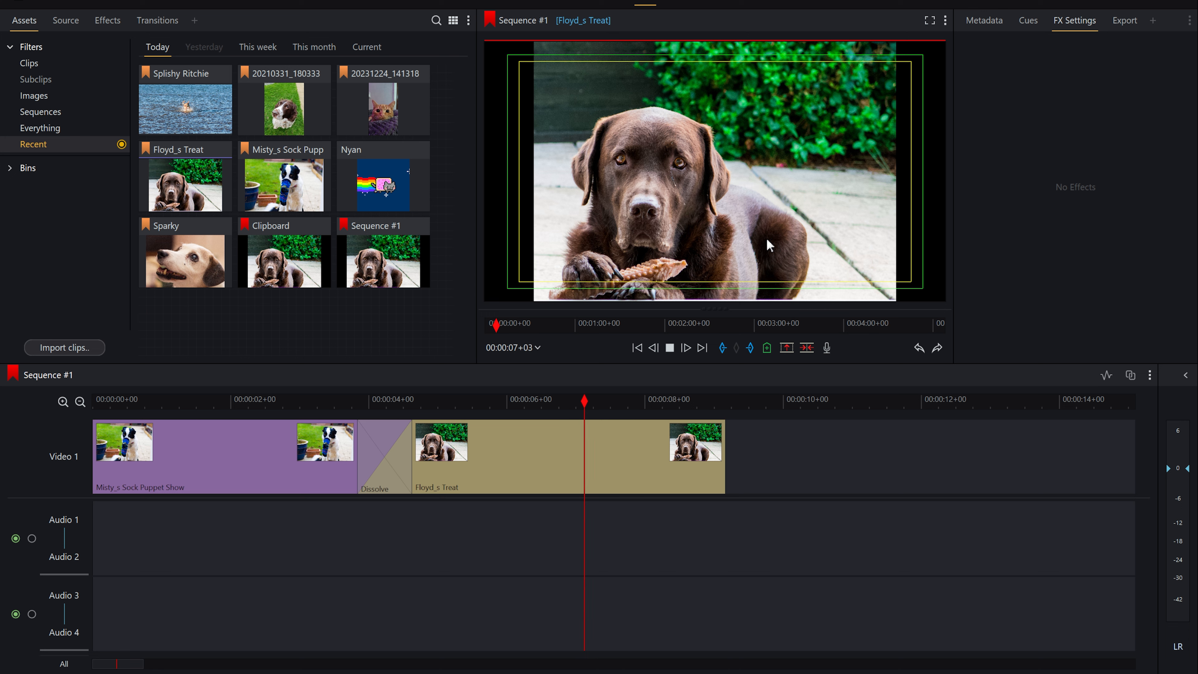
pyautogui.click(670, 347)
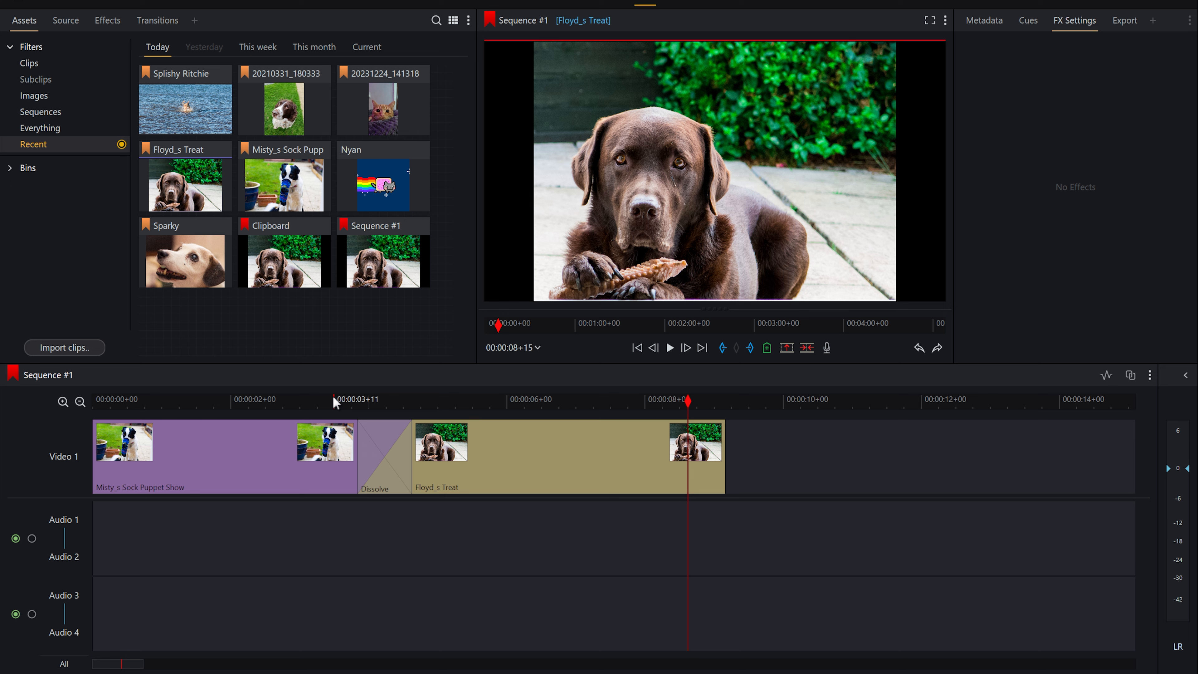
pyautogui.moveTo(197, 301)
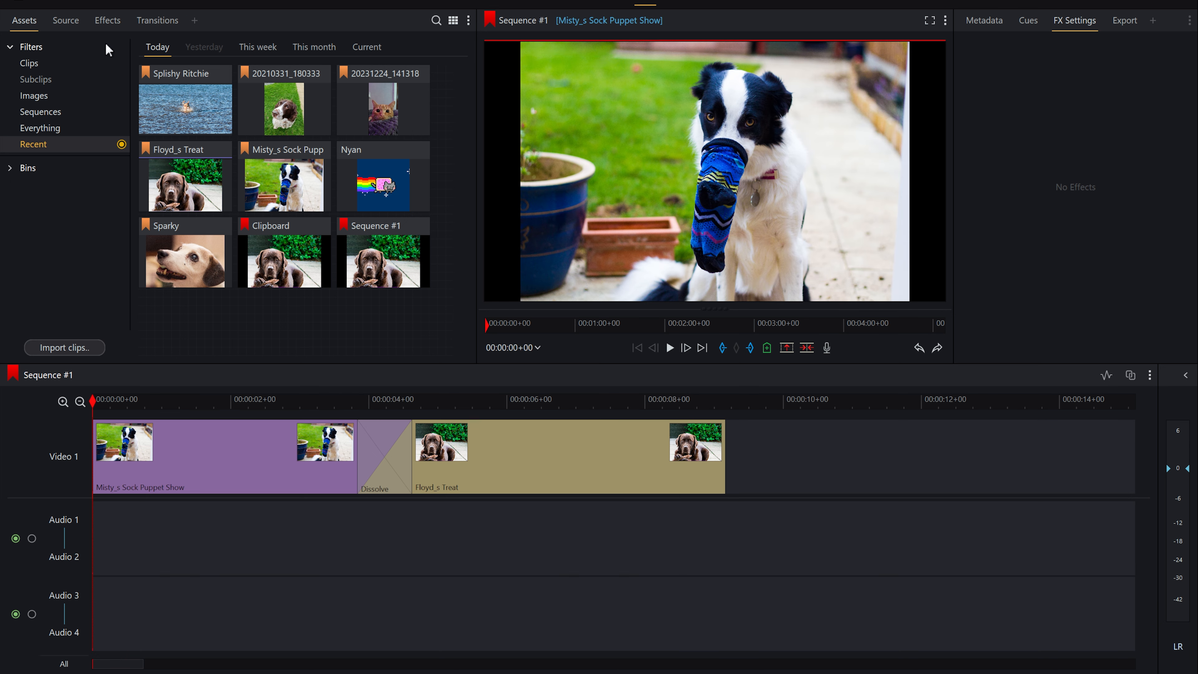
# - Apply a Zoom effect to the Misty still so it slowly zooms toward the dog, then preview it
pyautogui.click(106, 20)
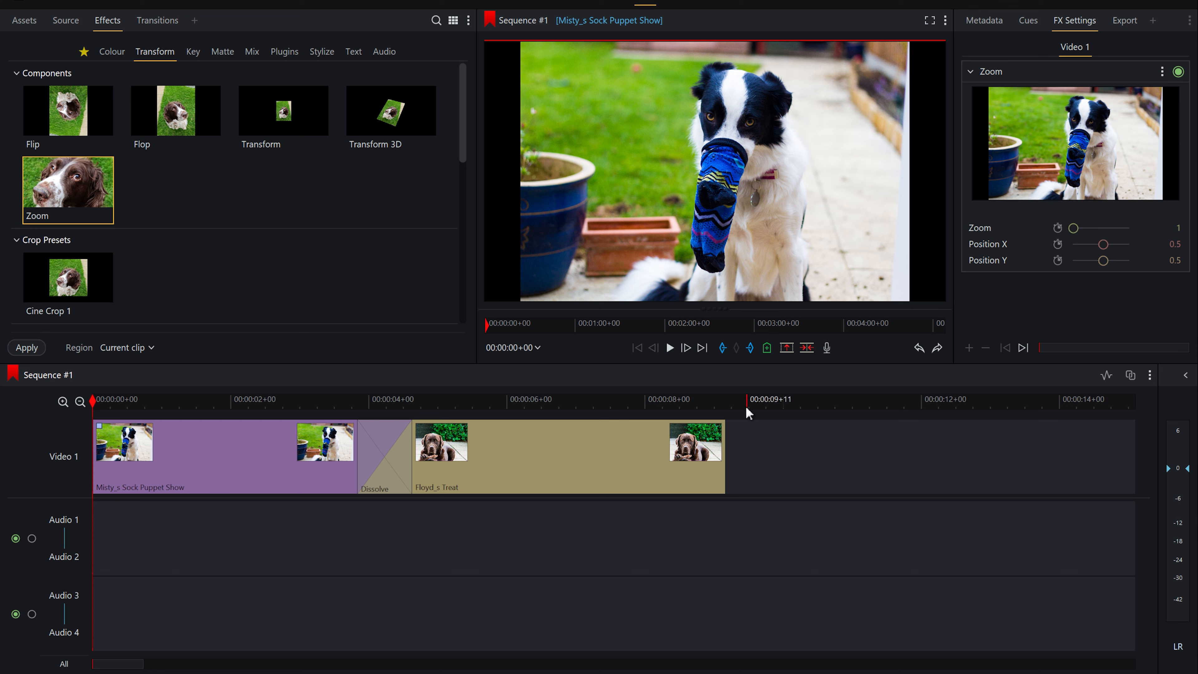
pyautogui.moveTo(1041, 264)
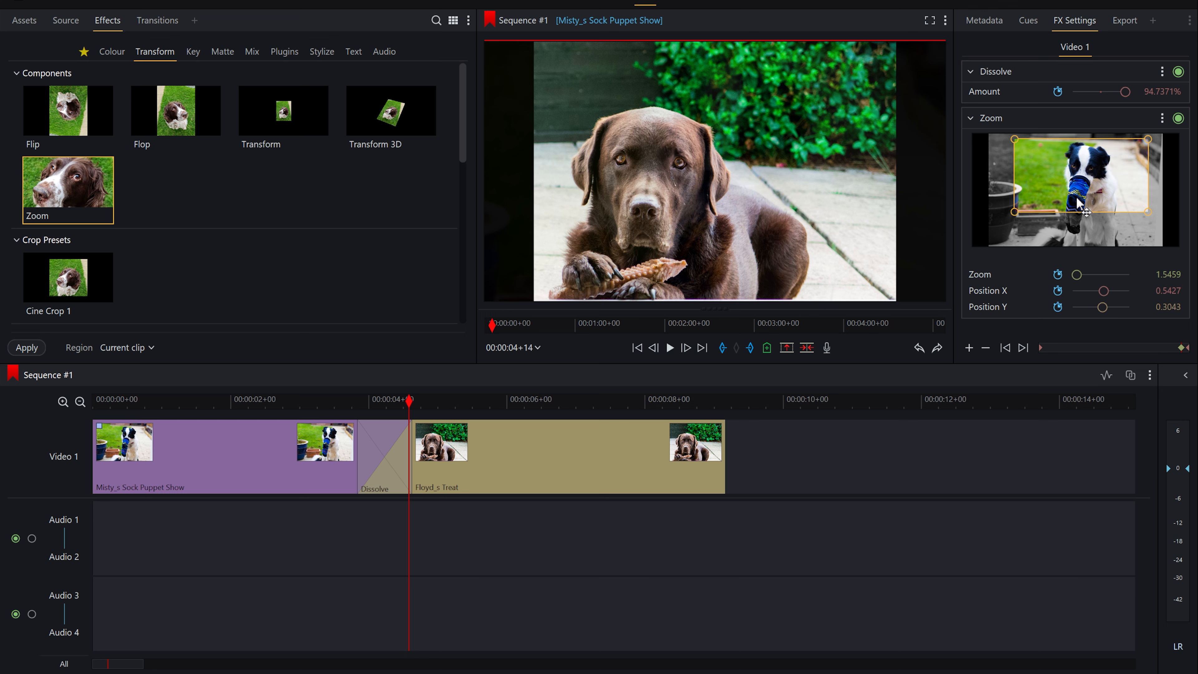
pyautogui.moveTo(1114, 260)
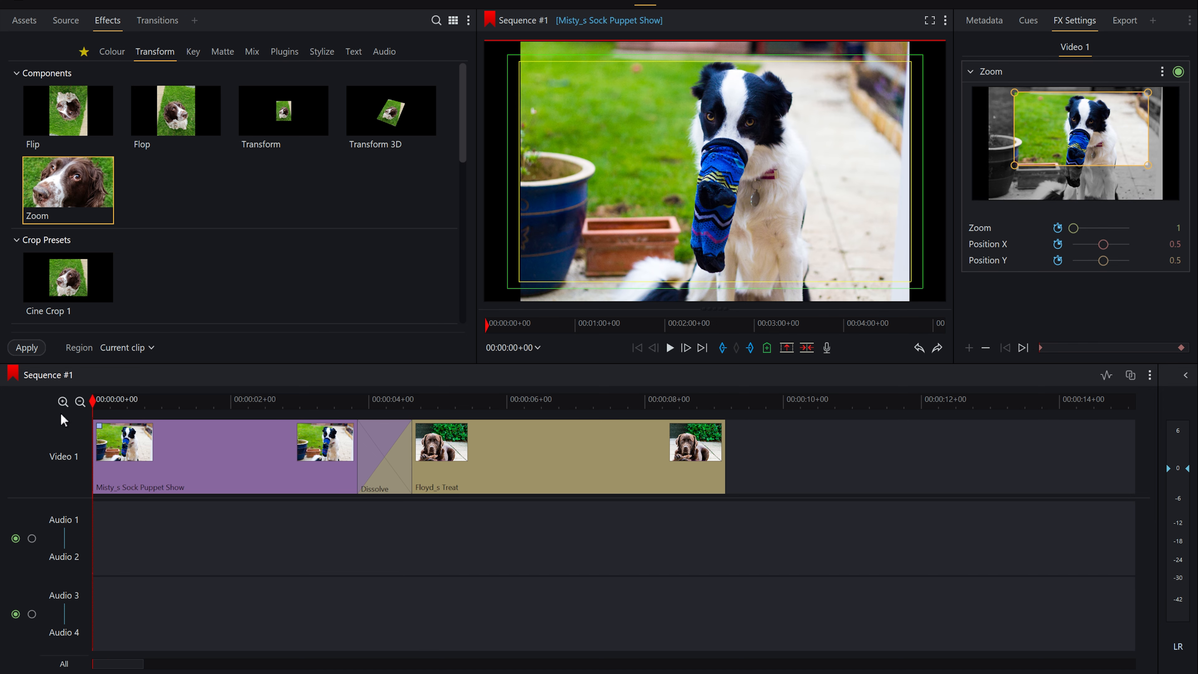
pyautogui.click(411, 399)
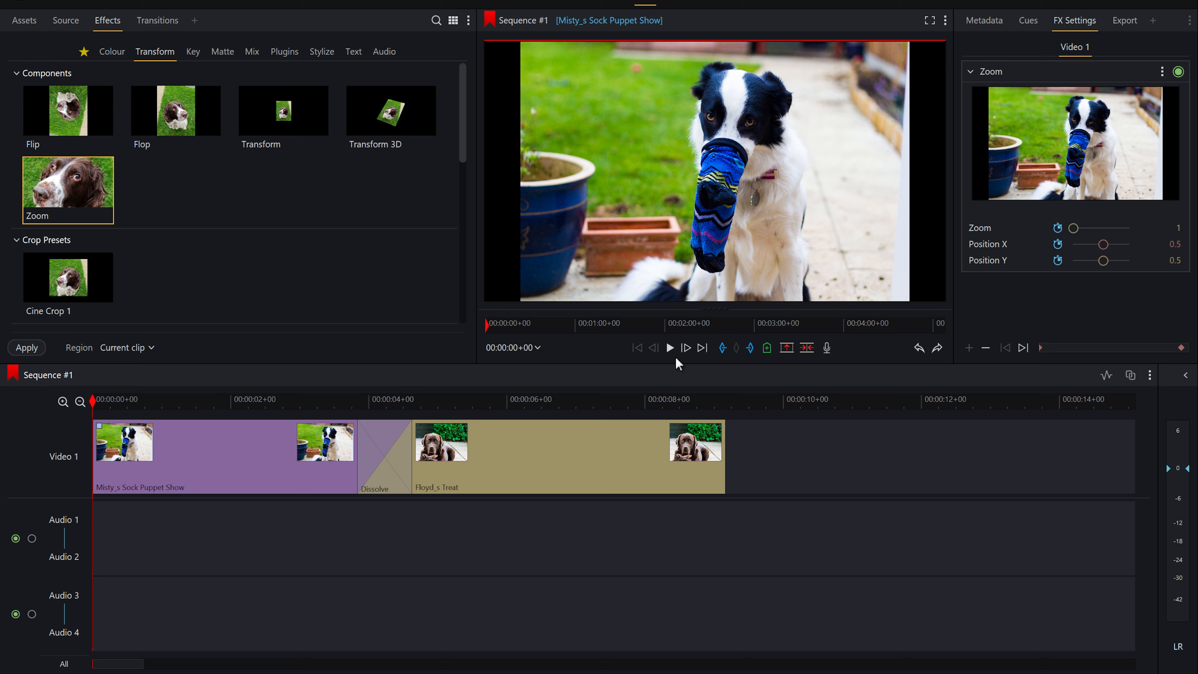
pyautogui.click(669, 348)
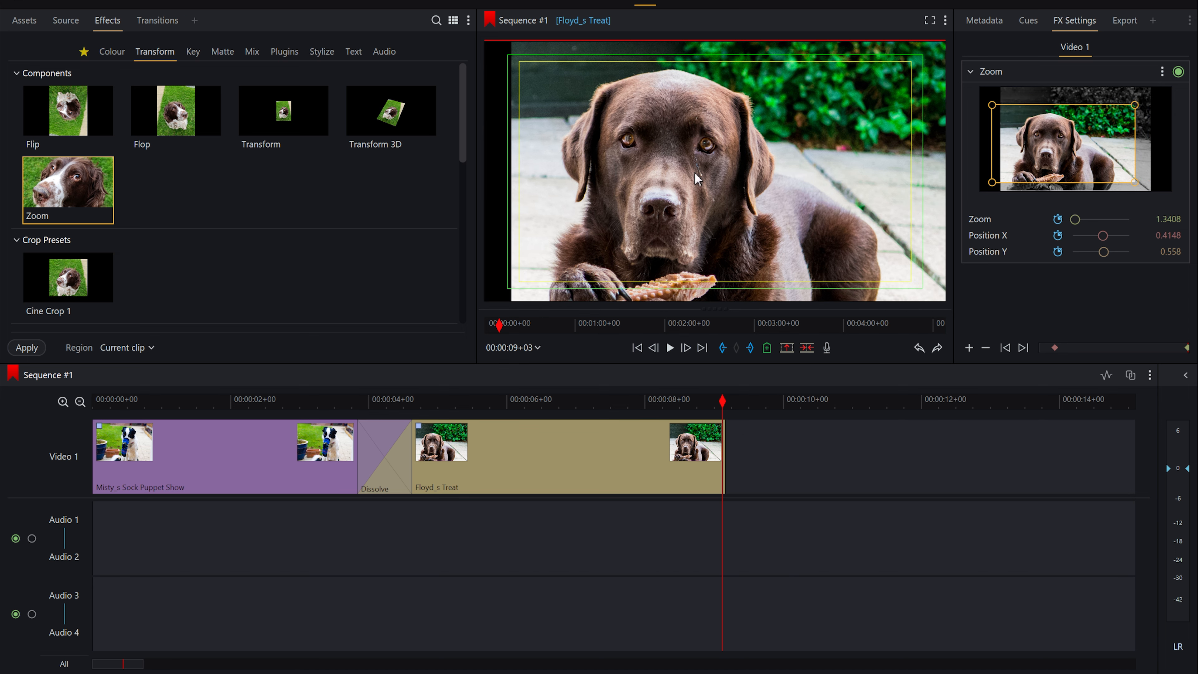
pyautogui.moveTo(510, 174)
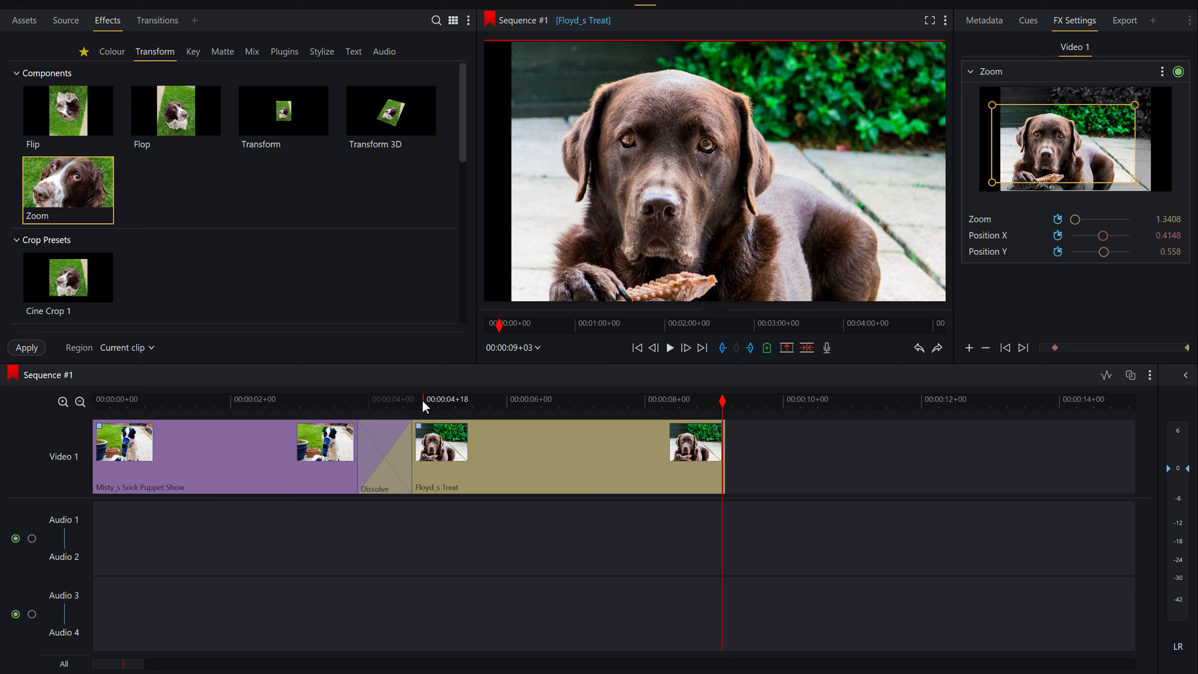
pyautogui.moveTo(626, 361)
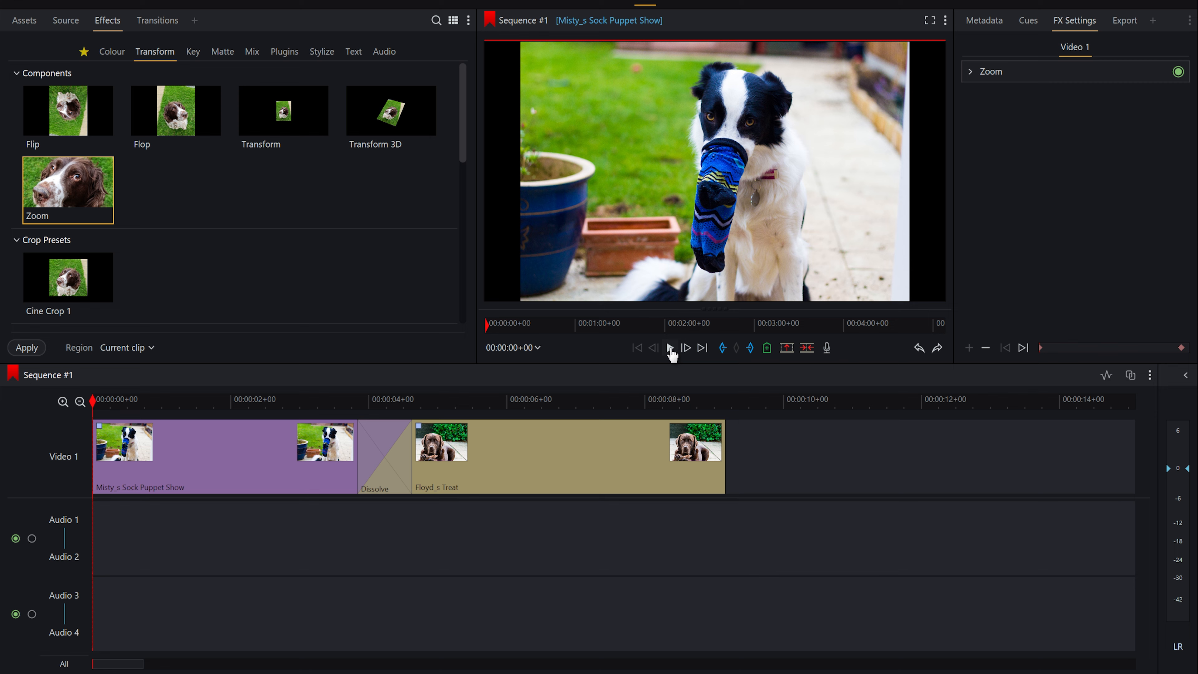
pyautogui.click(670, 348)
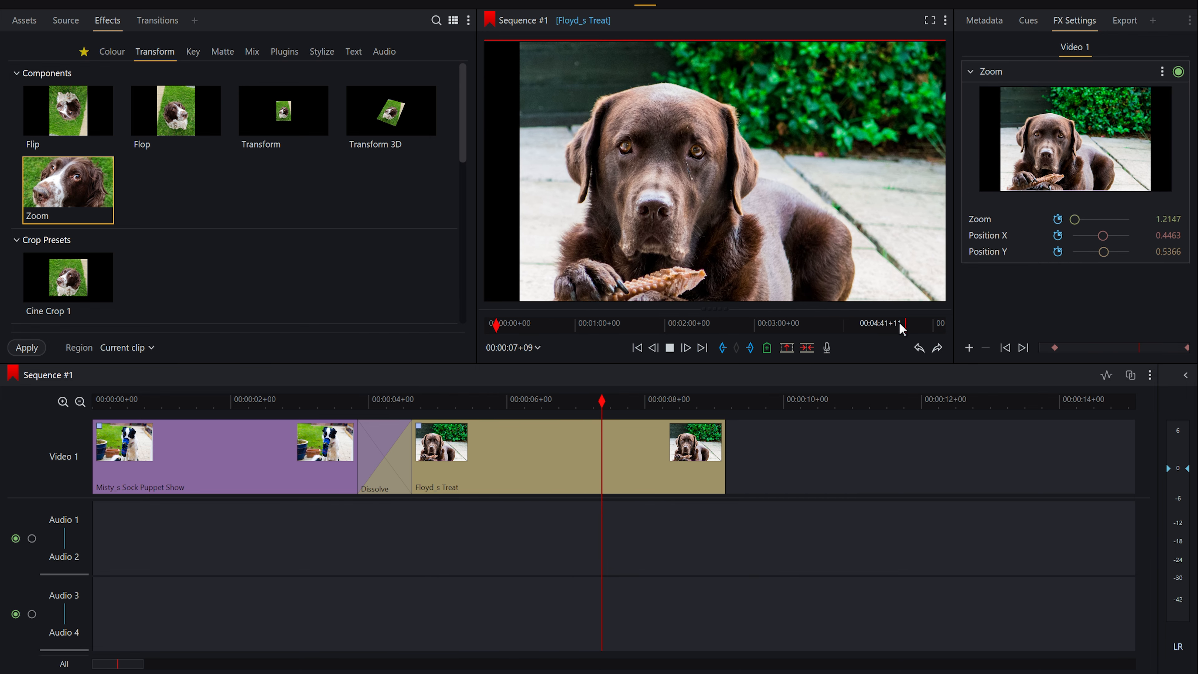
pyautogui.click(330, 398)
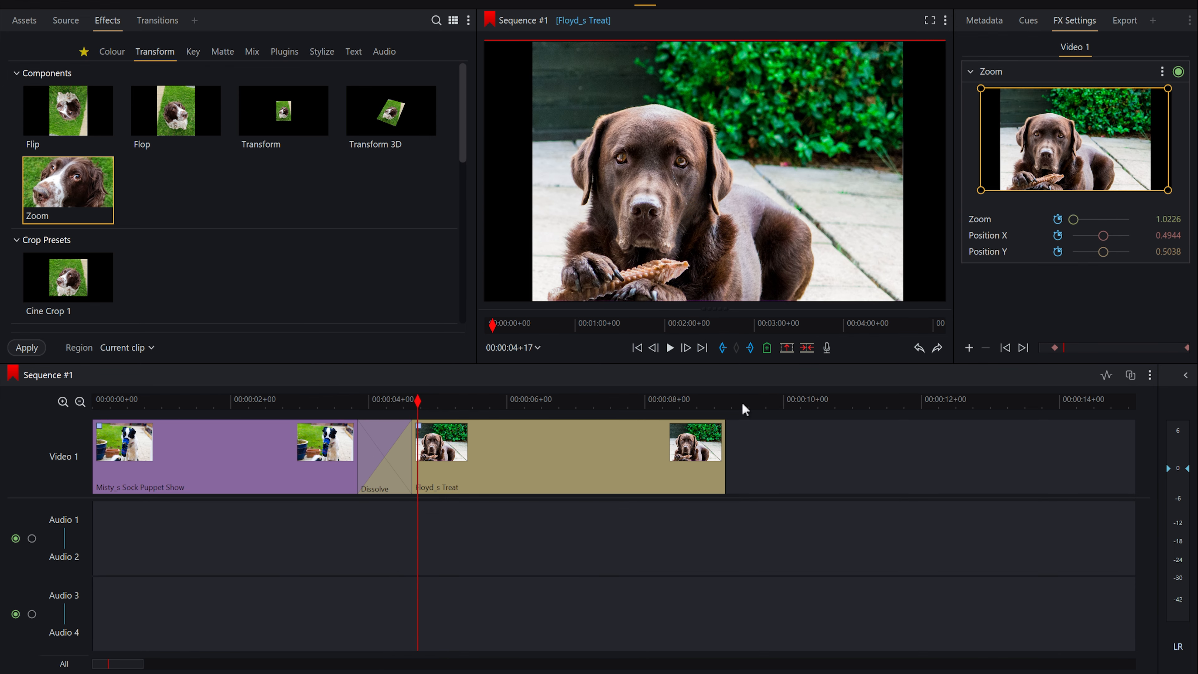
pyautogui.moveTo(1010, 357)
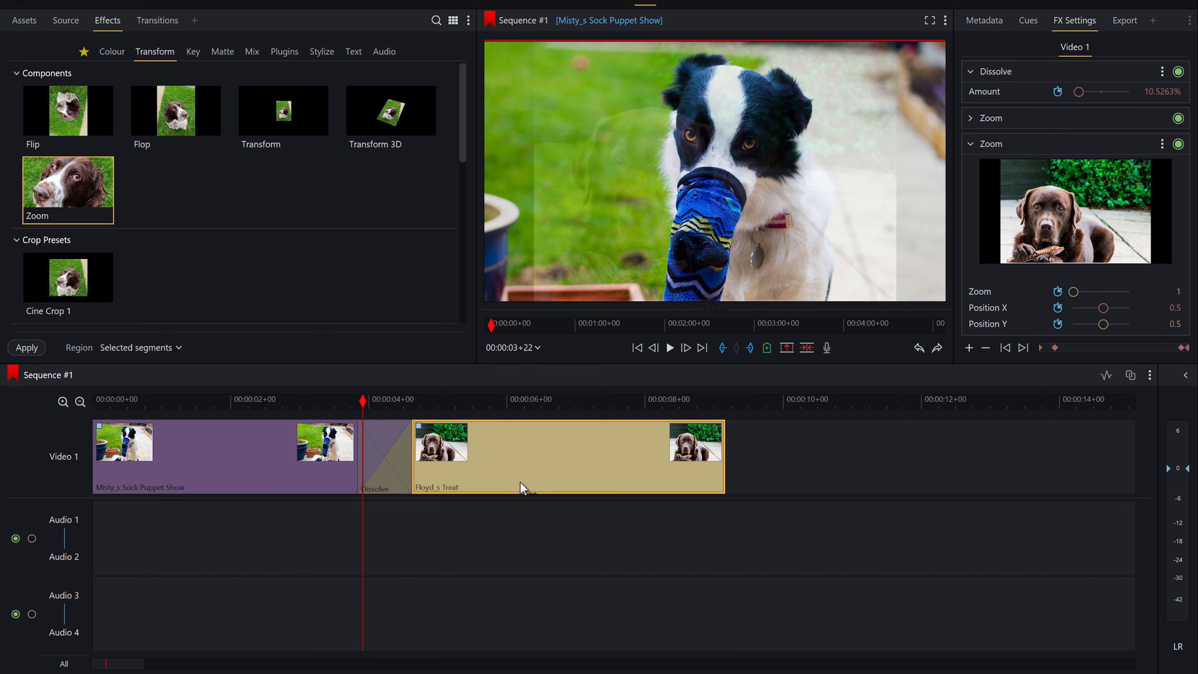
pyautogui.moveTo(1154, 25)
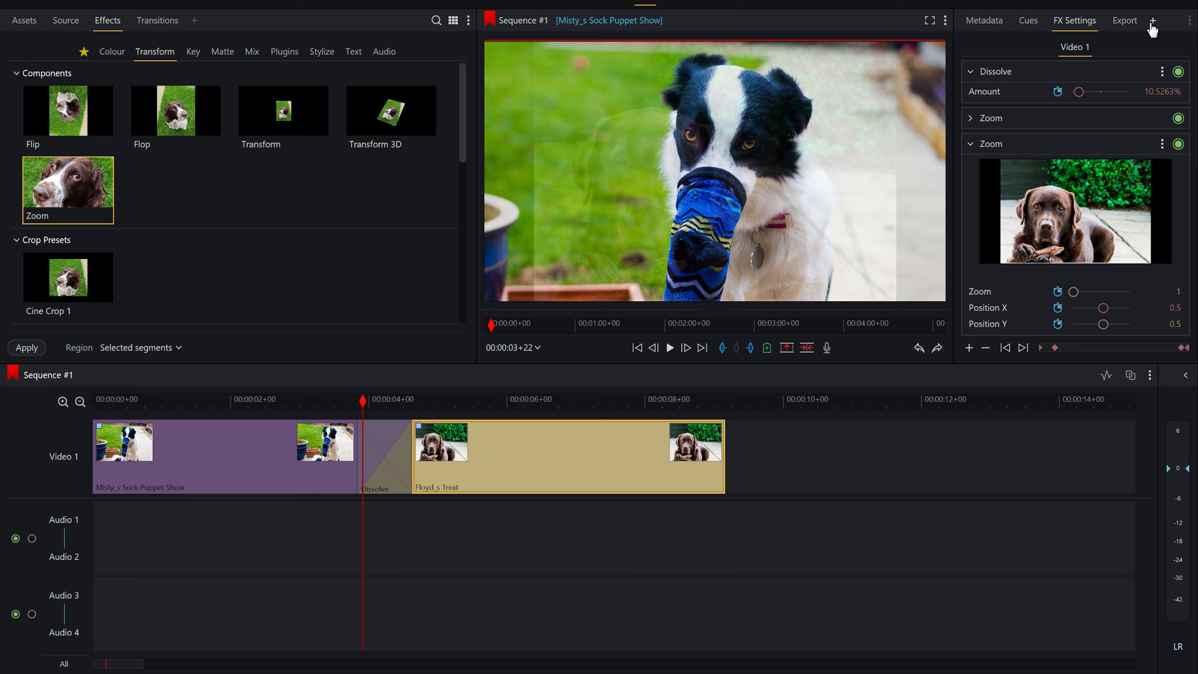
# - Add the Keyframes panel and review the Dissolve and Zoom/Position curves for the Floyd still
pyautogui.click(1154, 20)
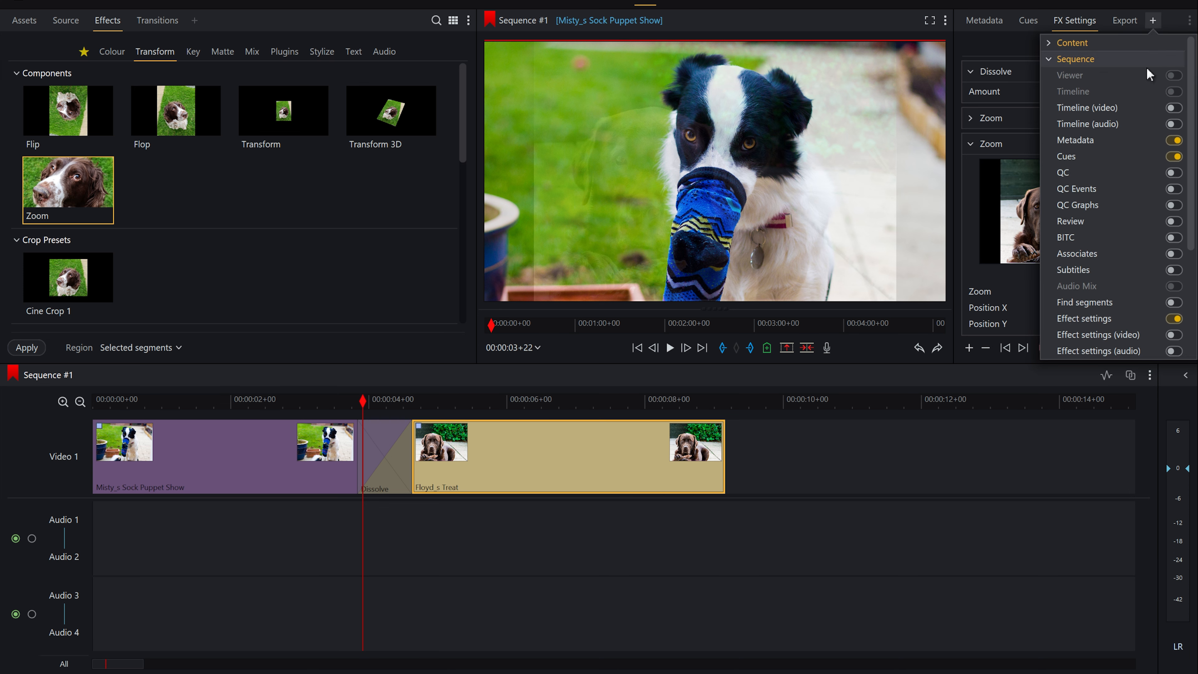
pyautogui.scroll(-3)
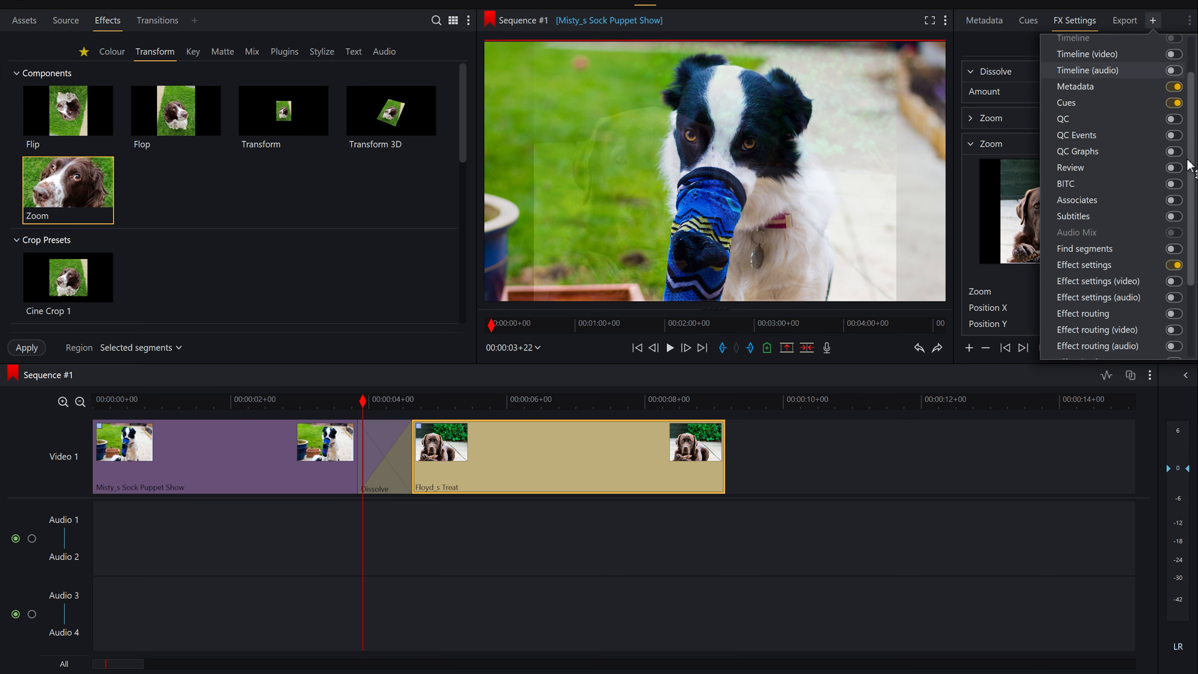
pyautogui.scroll(-3)
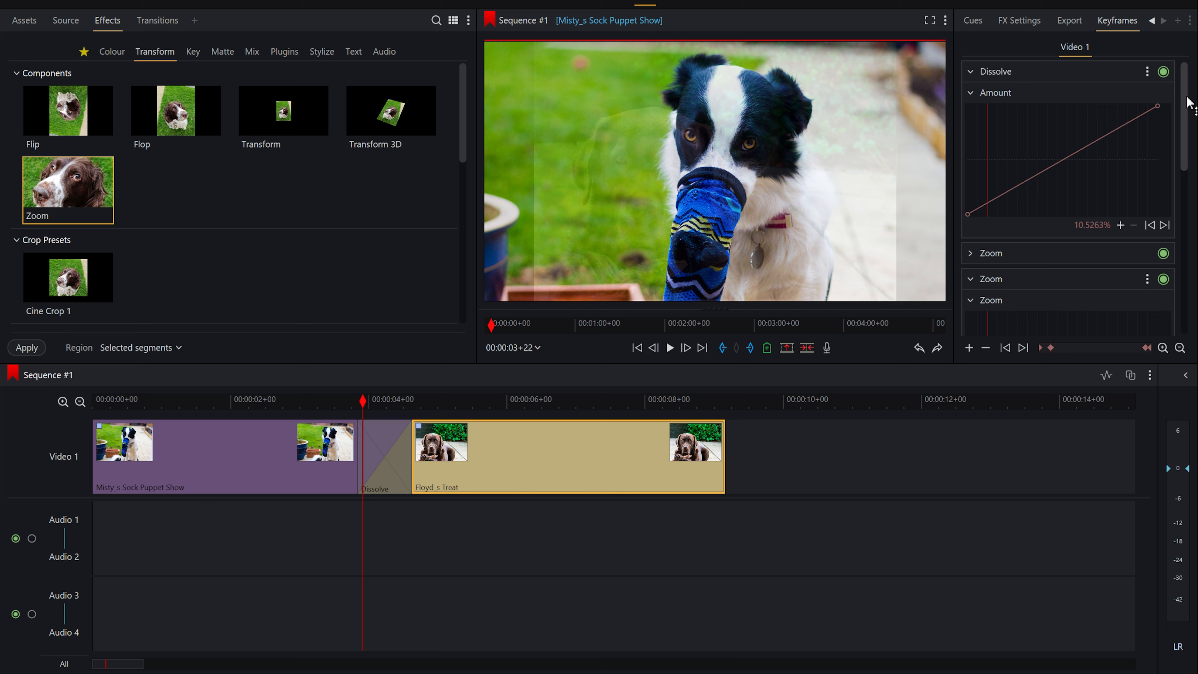
pyautogui.scroll(-3)
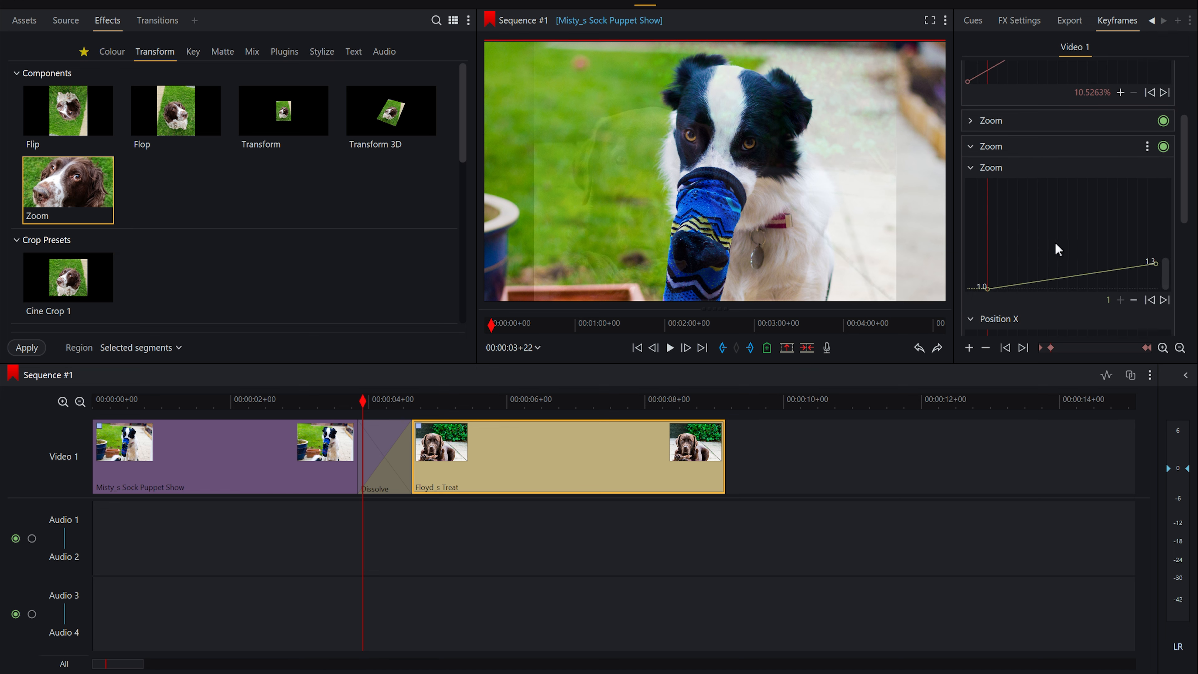
pyautogui.scroll(-3)
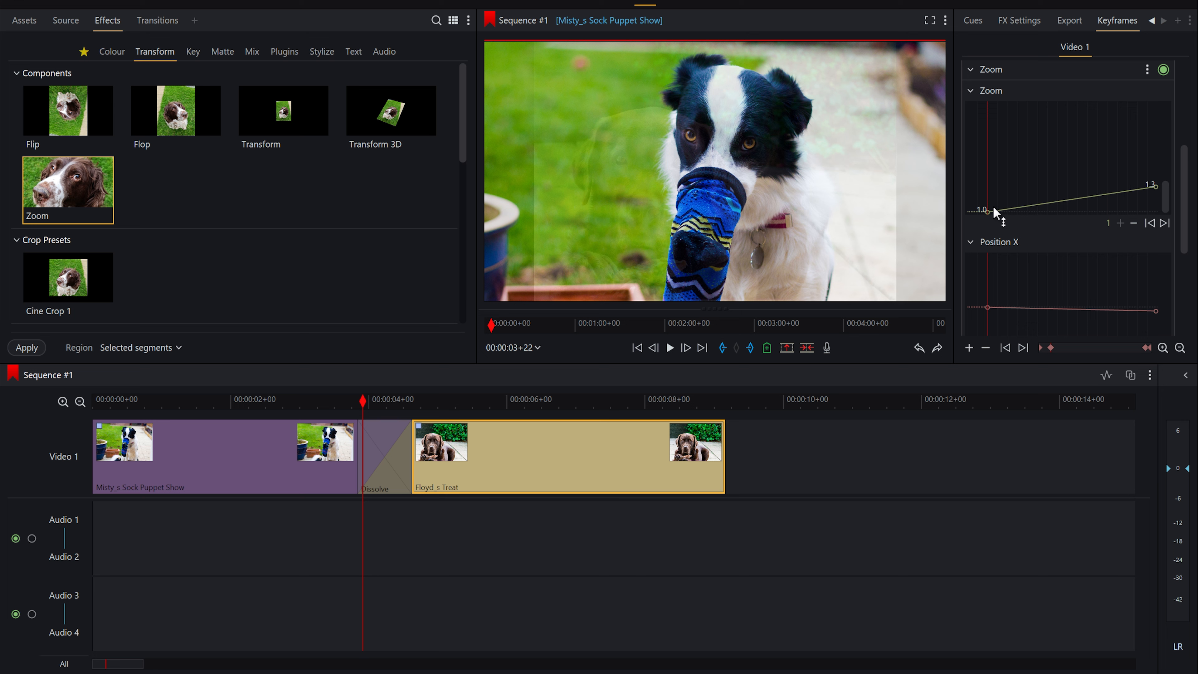
pyautogui.moveTo(992, 217)
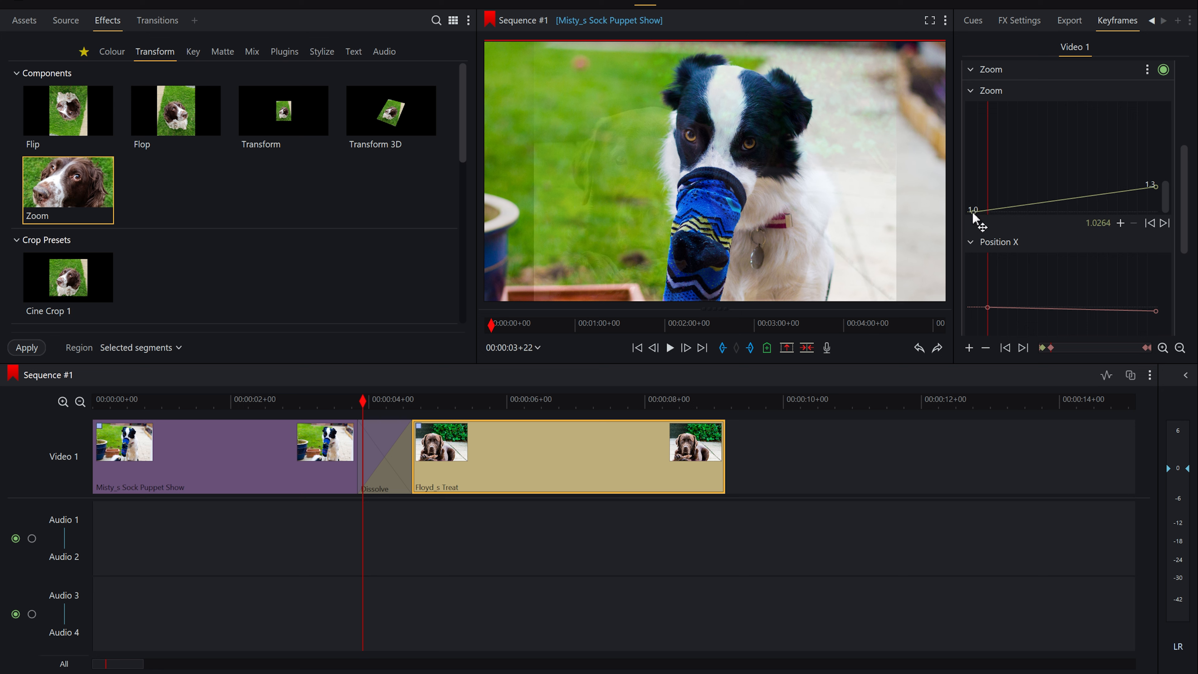
pyautogui.scroll(-3)
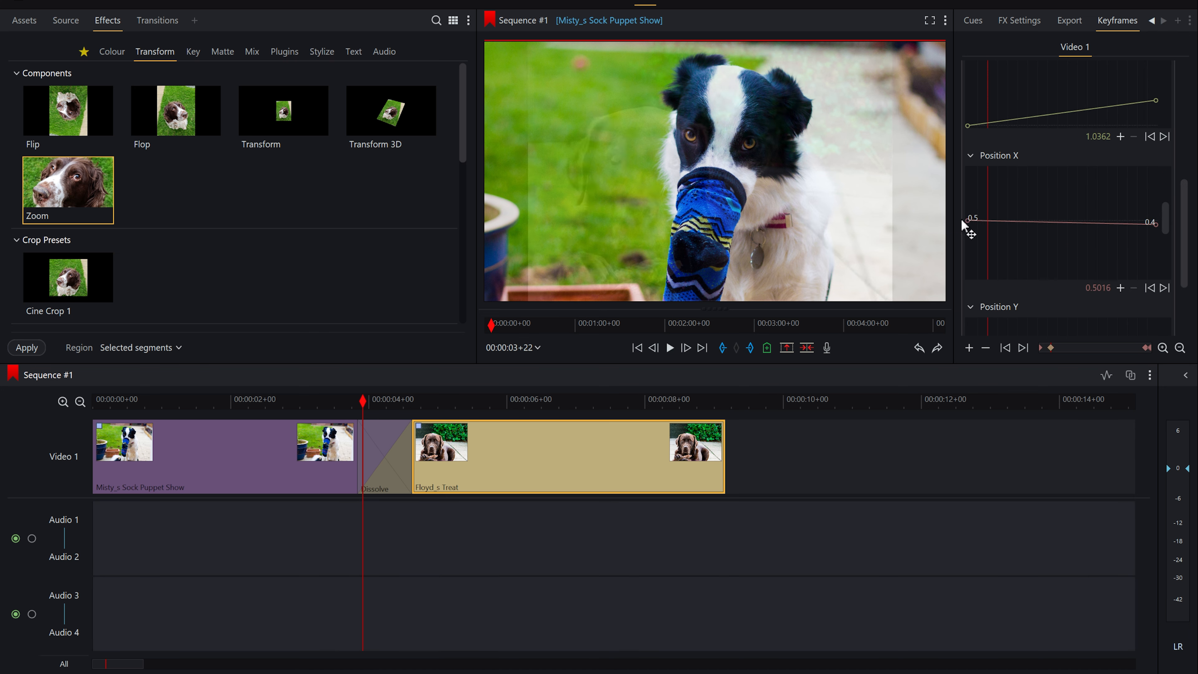
pyautogui.scroll(-3)
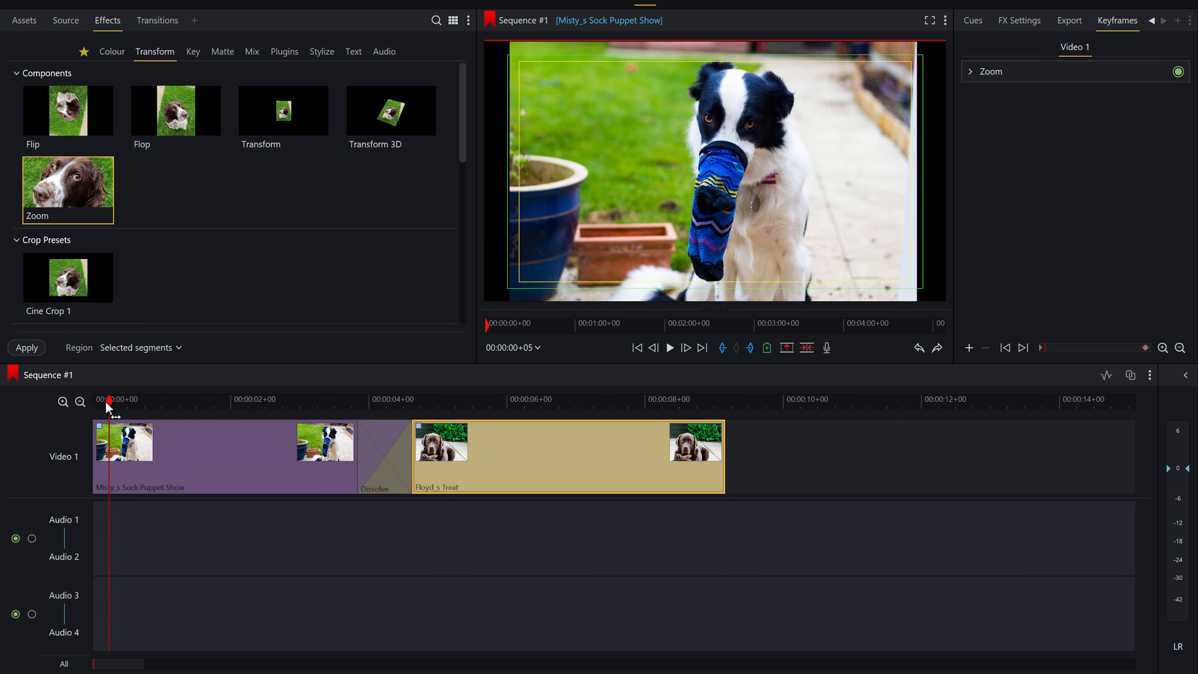
# - Replay the montage from the beginning
pyautogui.click(668, 347)
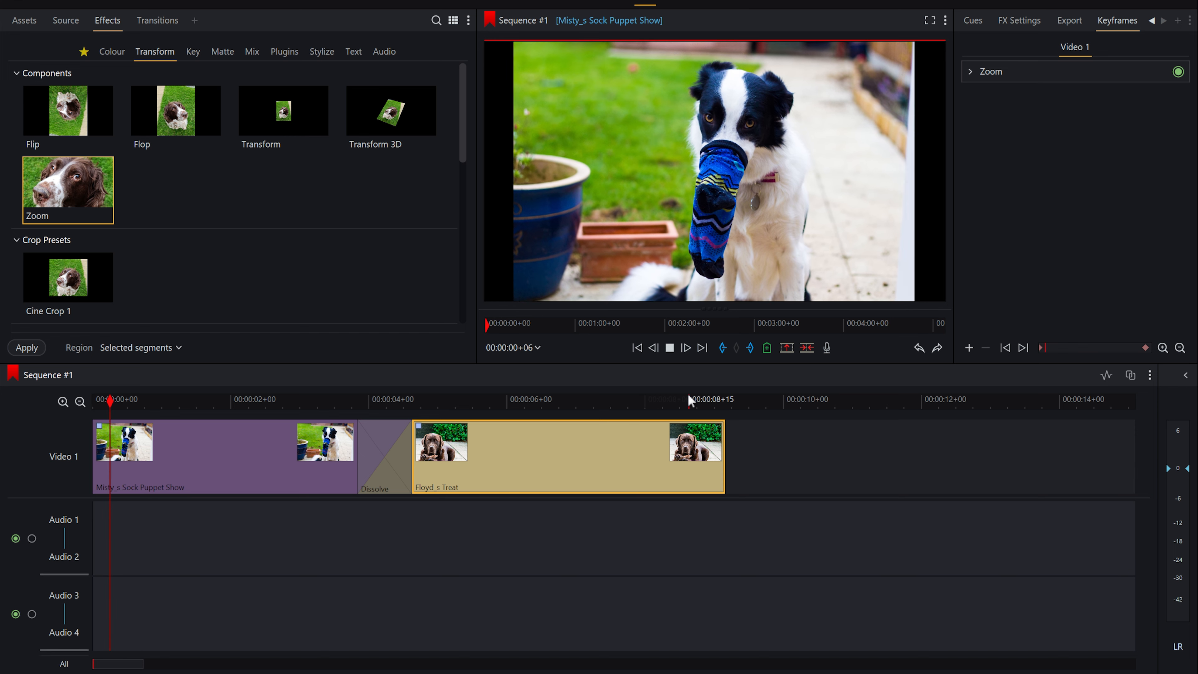